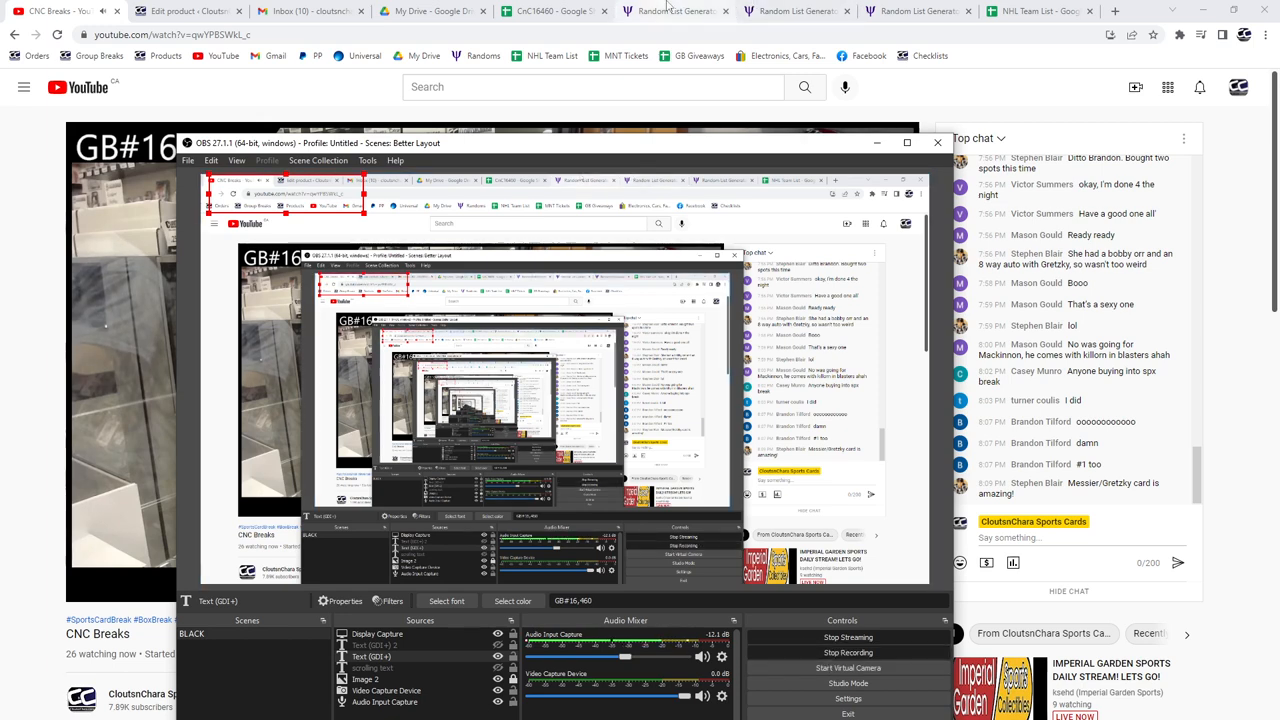
# Re-randomize the name-and-spot list and select its shuffled lines for the CnC16460 sheet
pyautogui.click(675, 11)
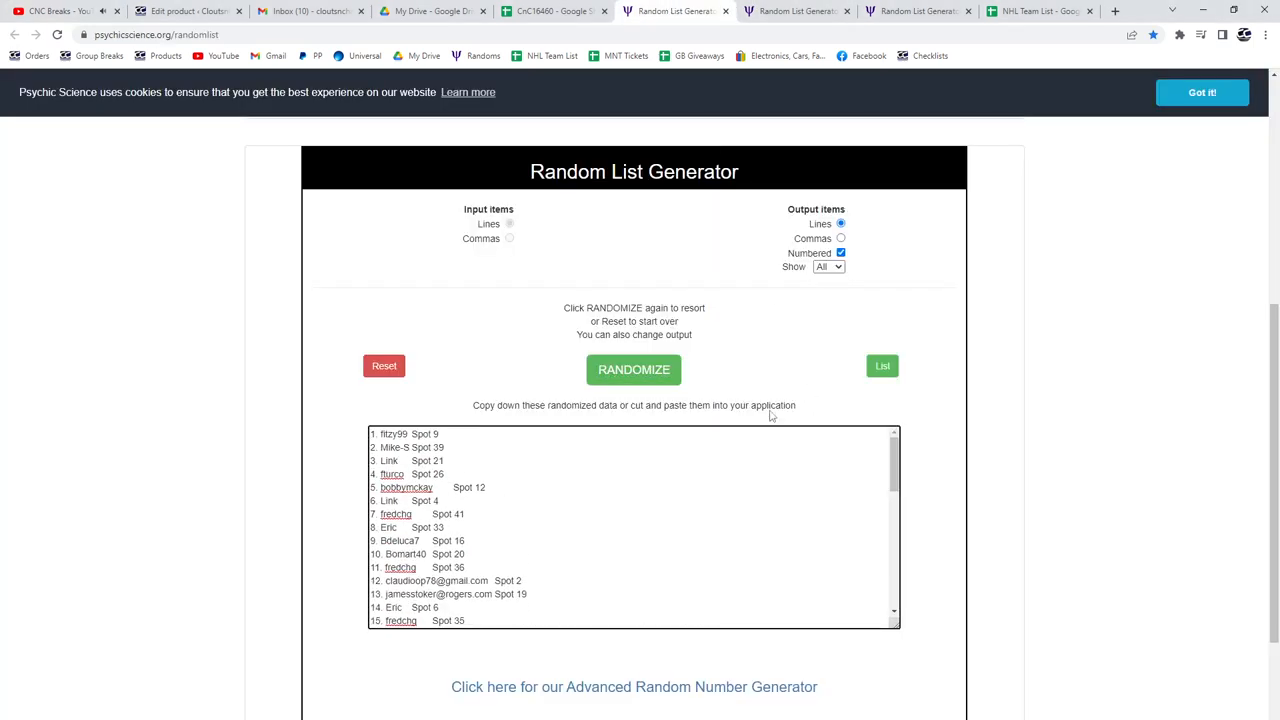
pyautogui.click(634, 369)
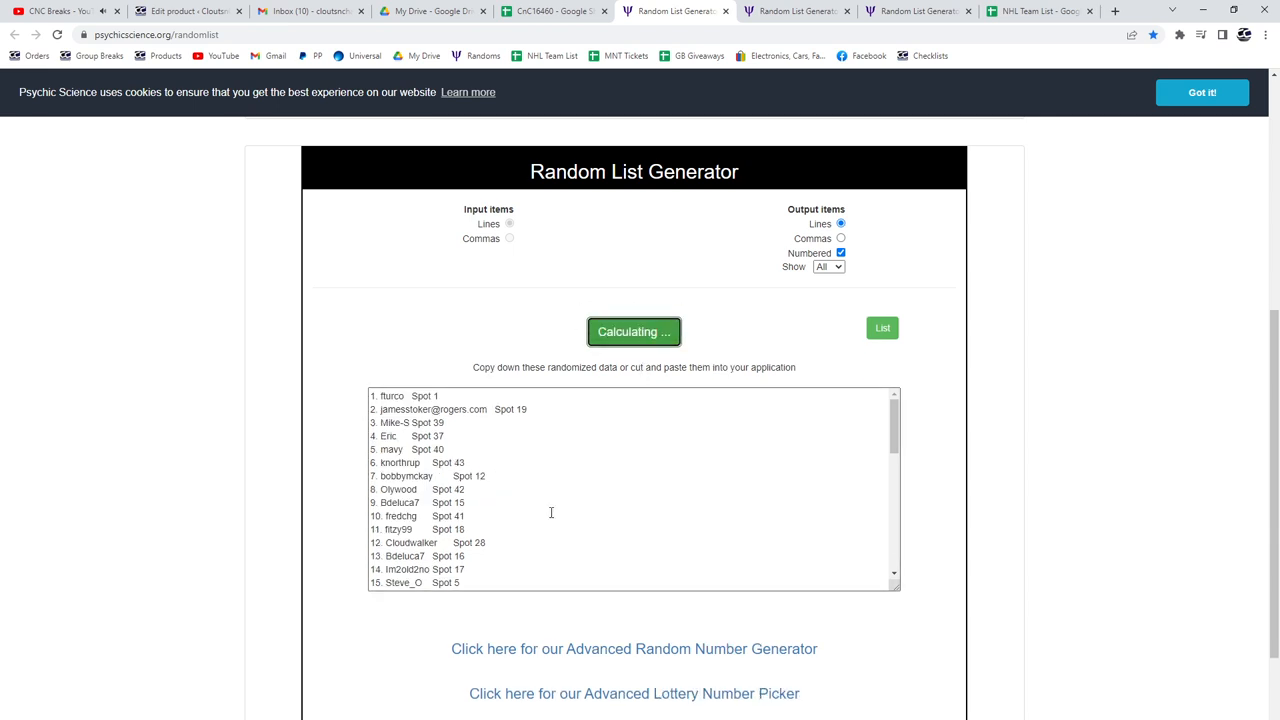
pyautogui.click(634, 331)
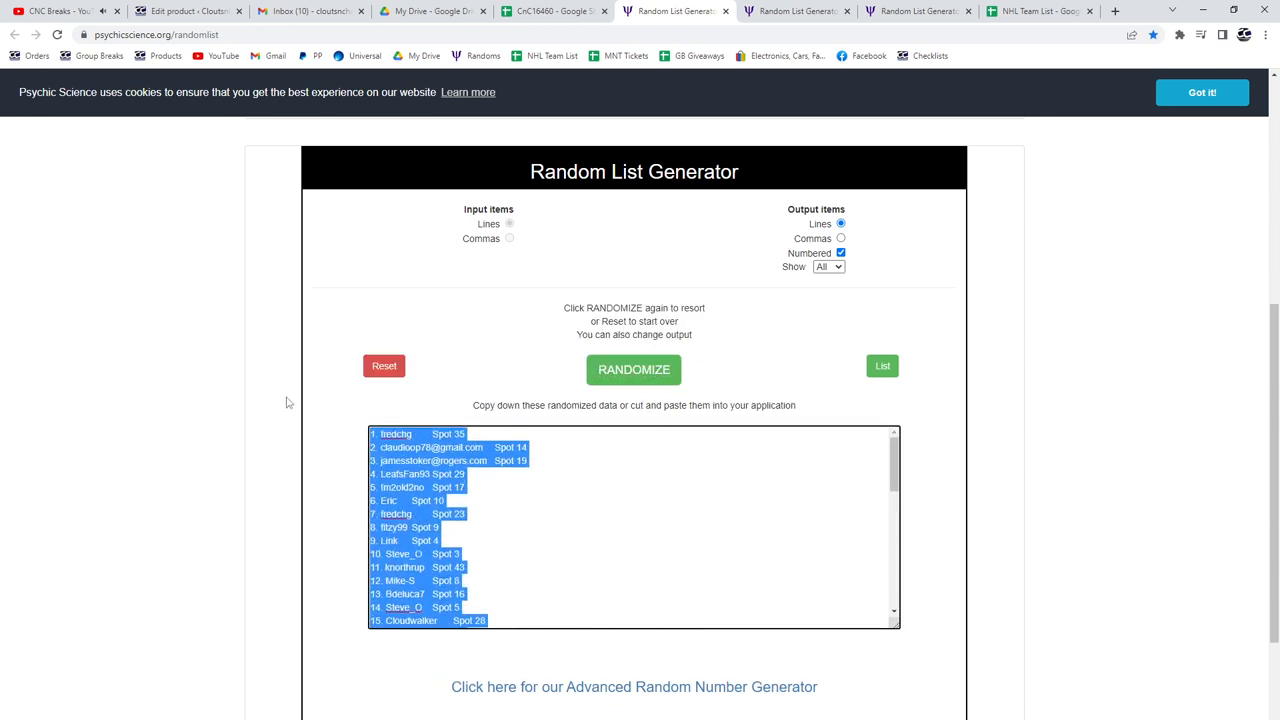
pyautogui.click(555, 11)
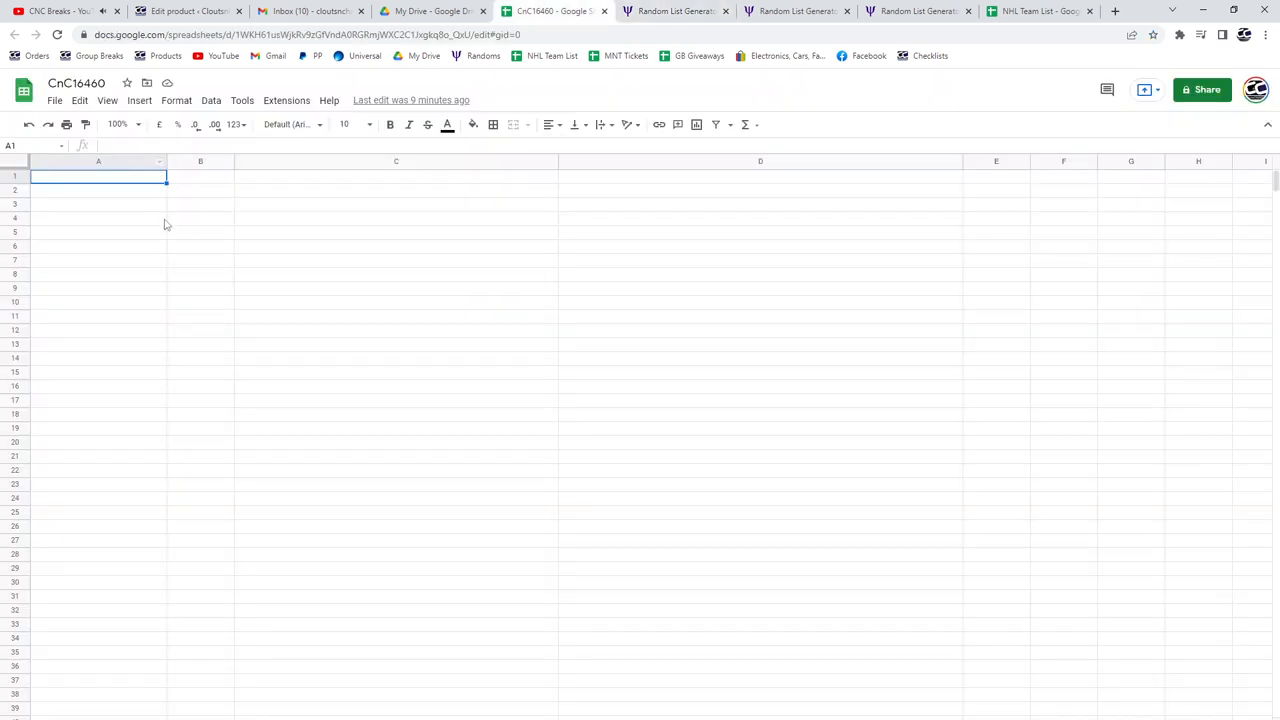
# Re-randomize the base-card list and select all its shuffled lines
pyautogui.click(795, 11)
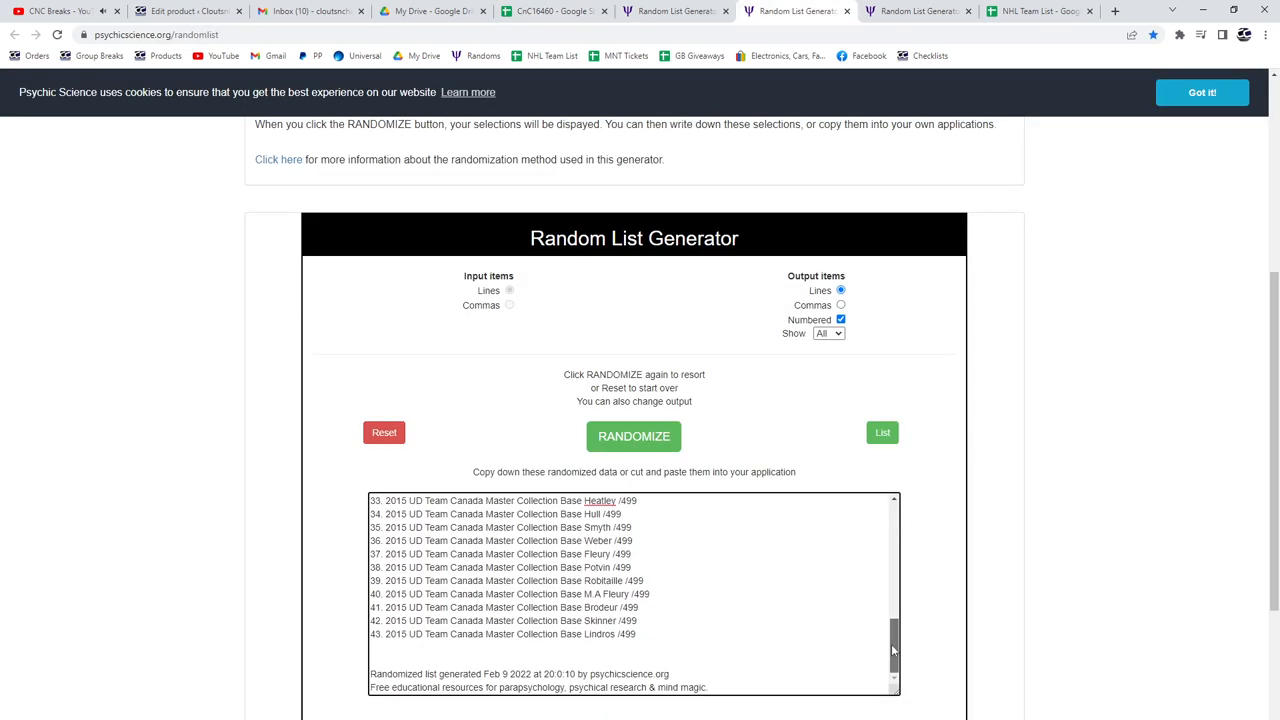
pyautogui.click(633, 436)
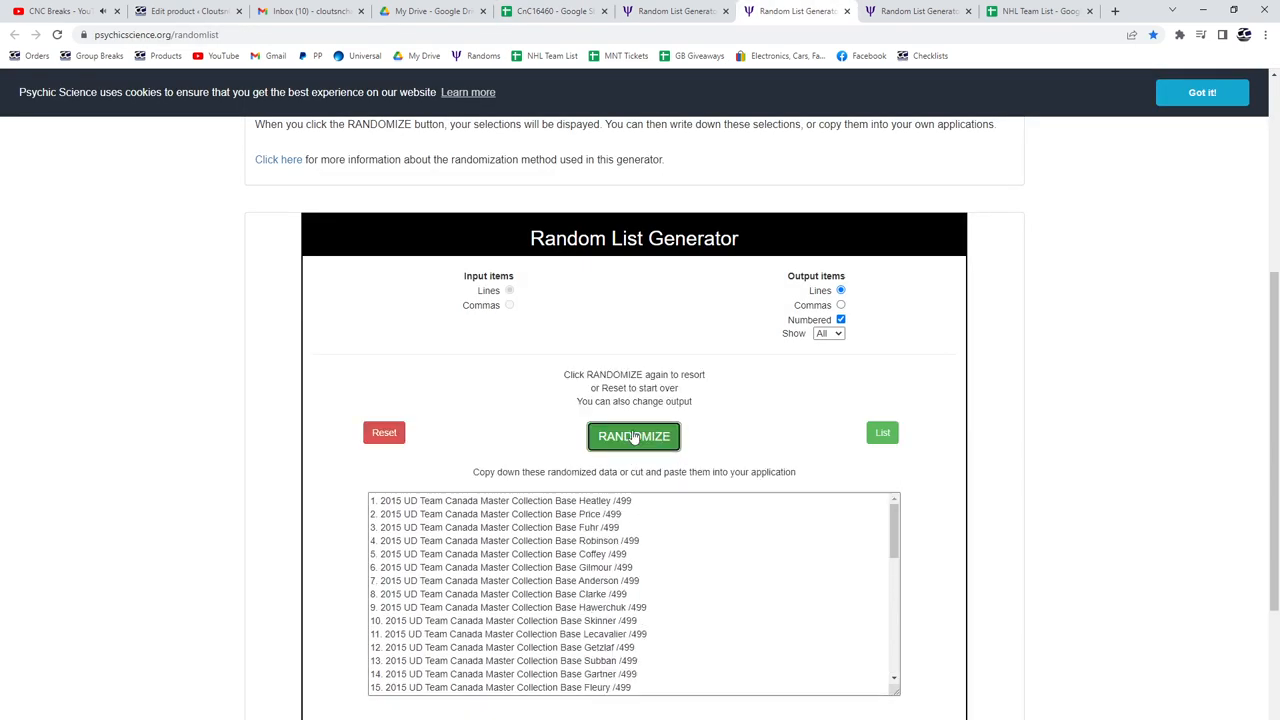
pyautogui.click(633, 436)
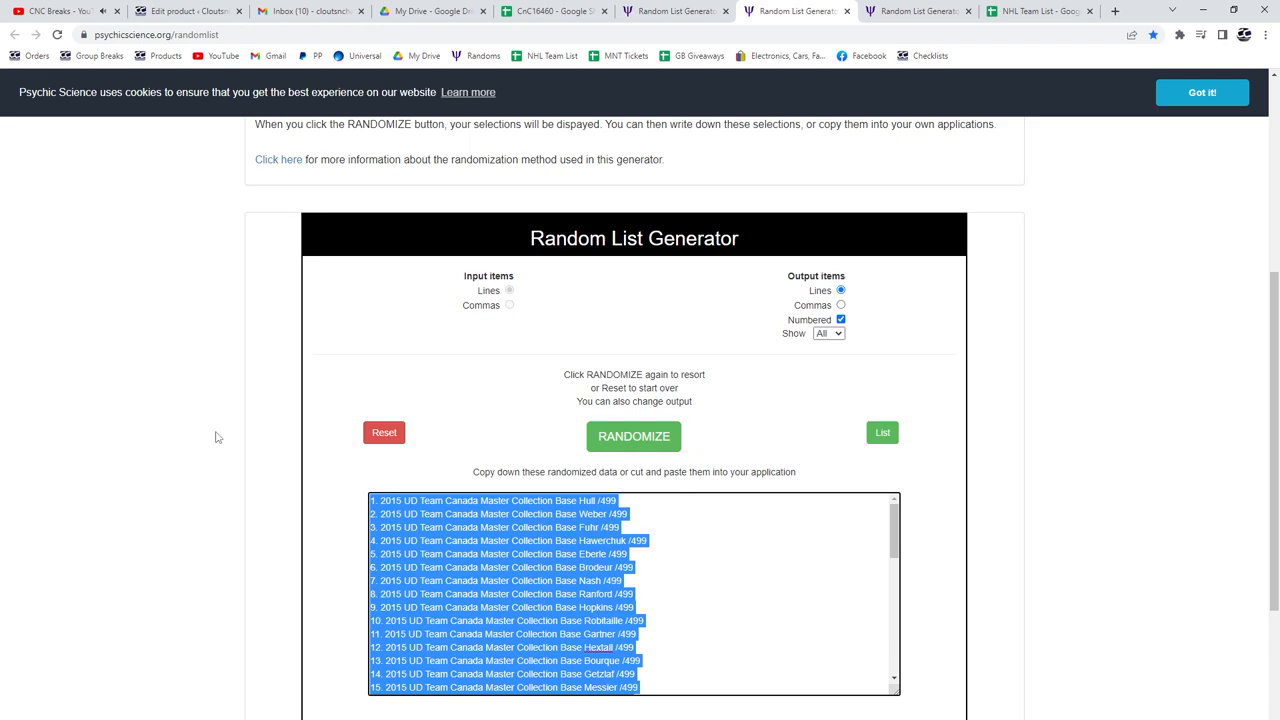
# Re-randomize the hit list and select all its shuffled lines
pyautogui.click(553, 11)
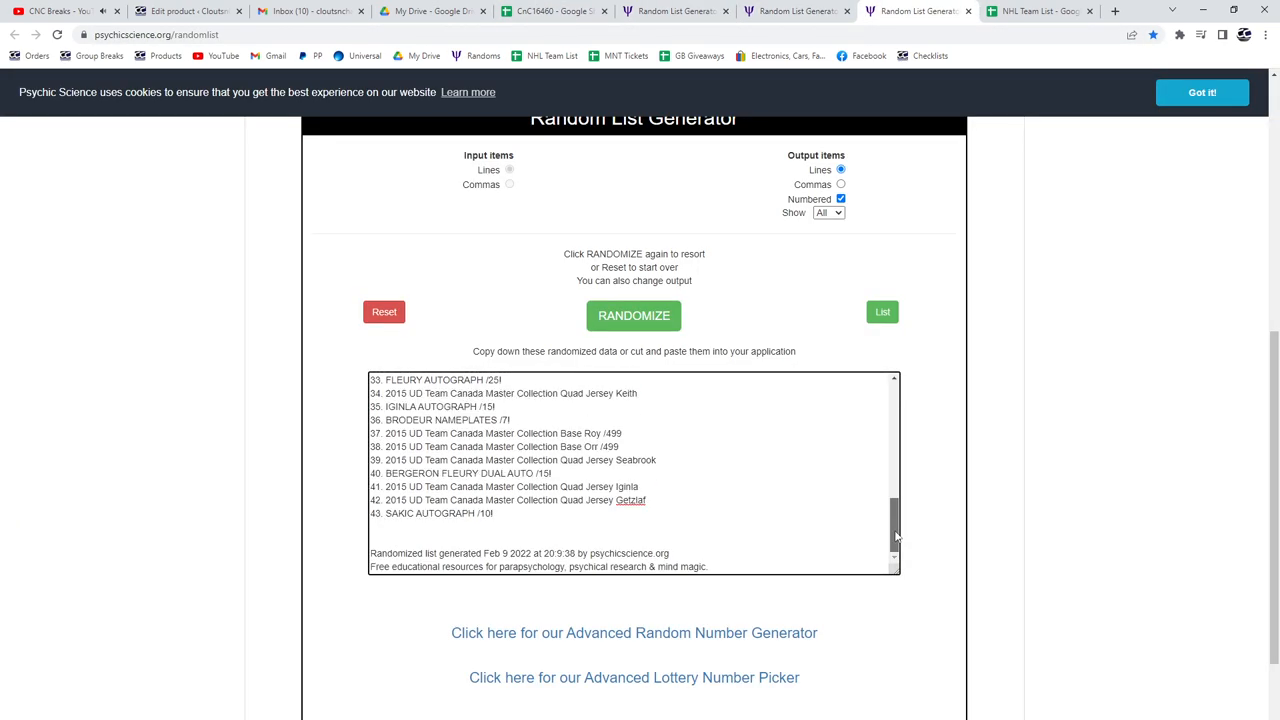
pyautogui.click(633, 315)
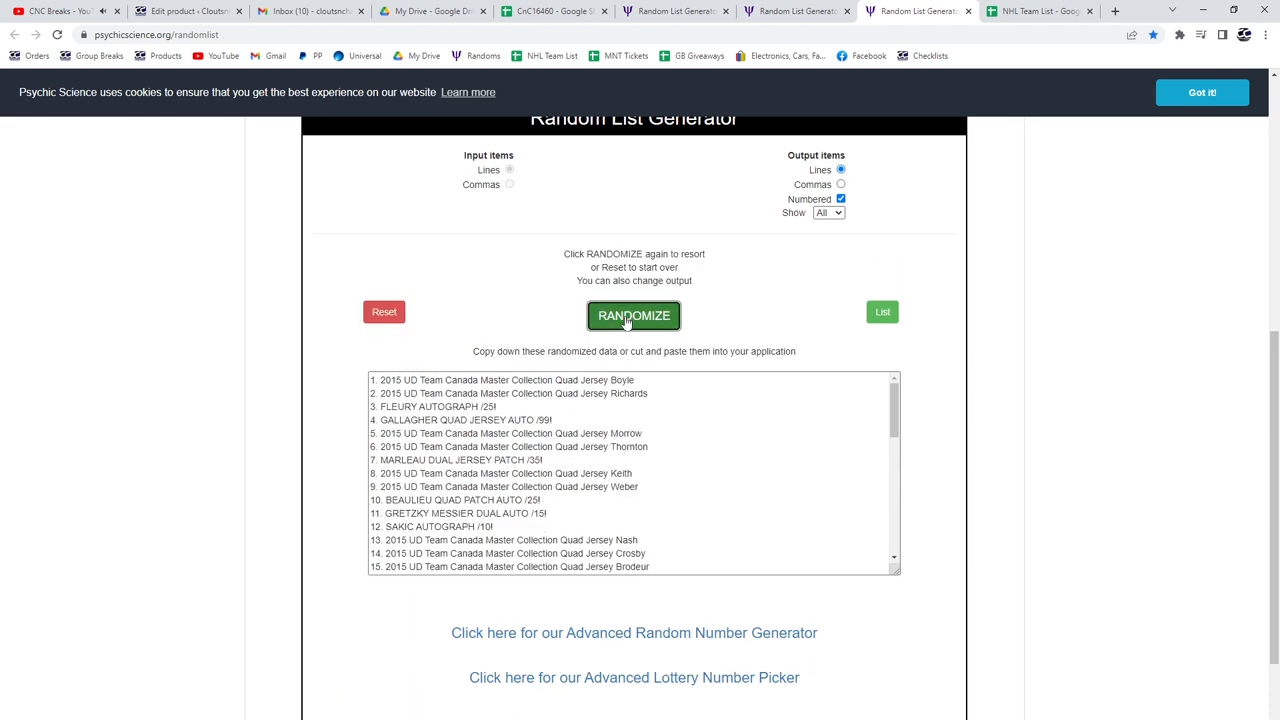
pyautogui.click(633, 315)
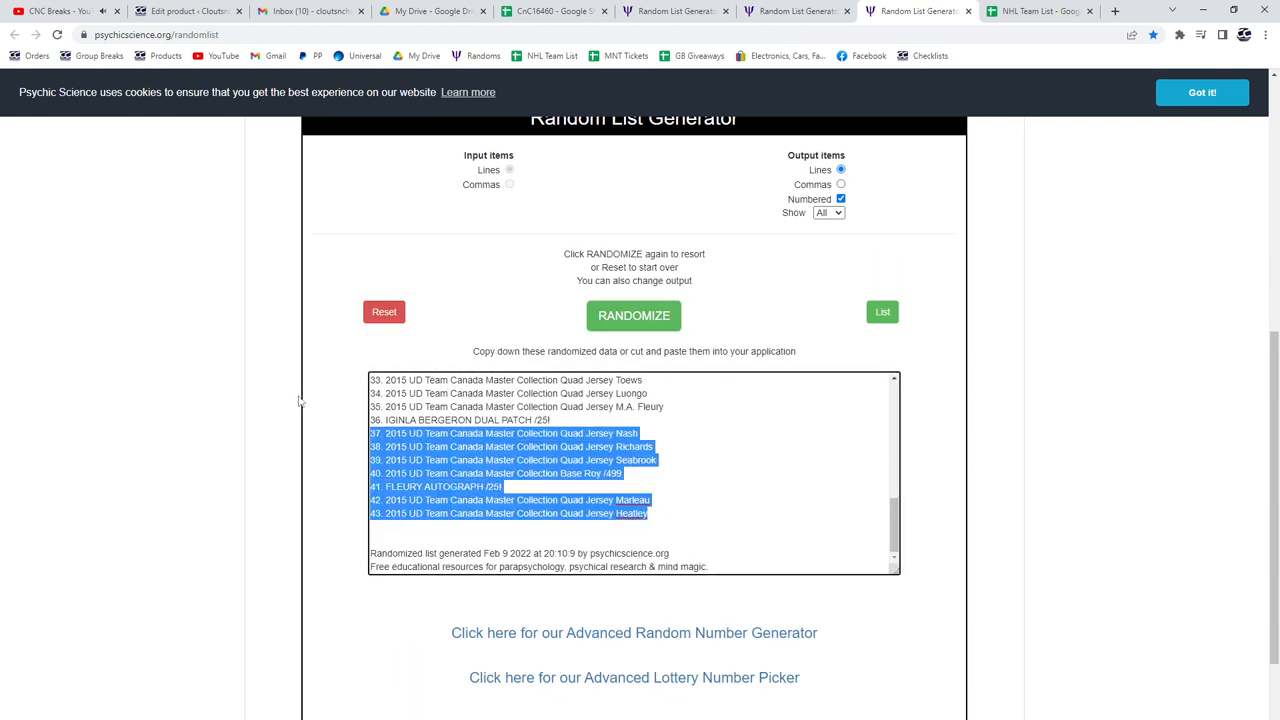
# Paste the shuffled hits into D1 of CnC16460 and bold rows 1 and 2 across A:D
pyautogui.click(553, 11)
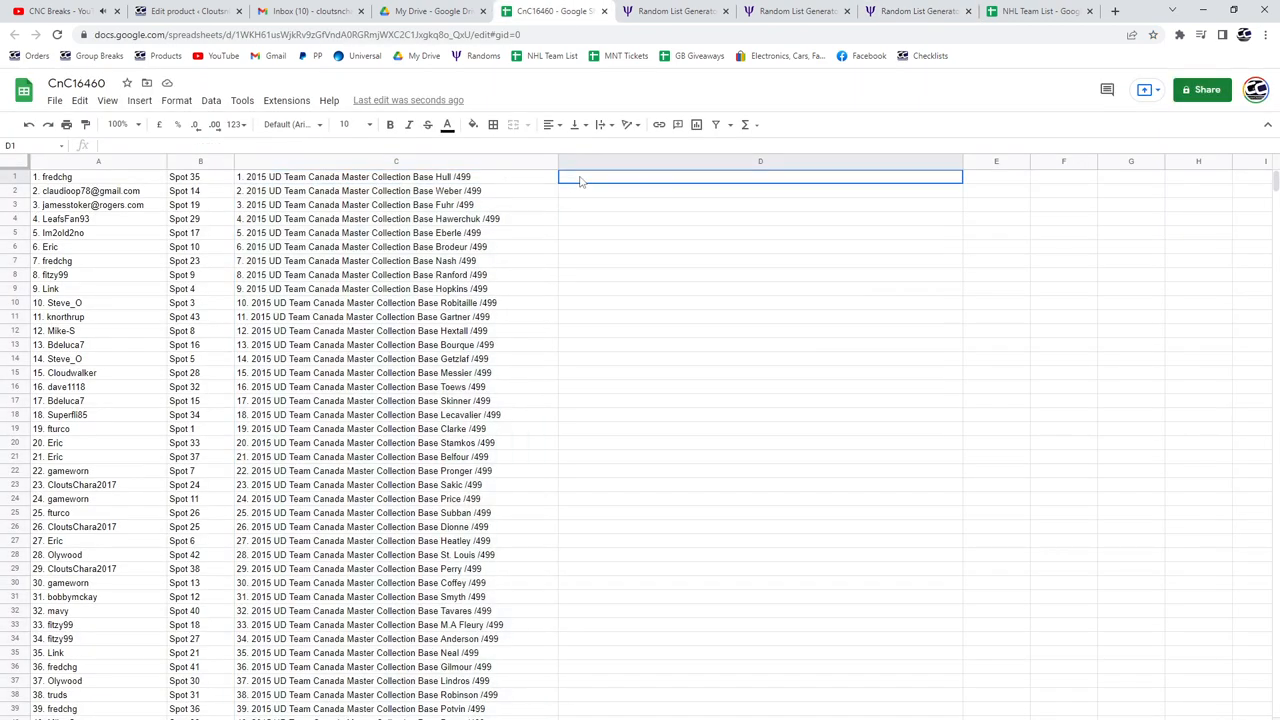
pyautogui.press('ctrl+v')
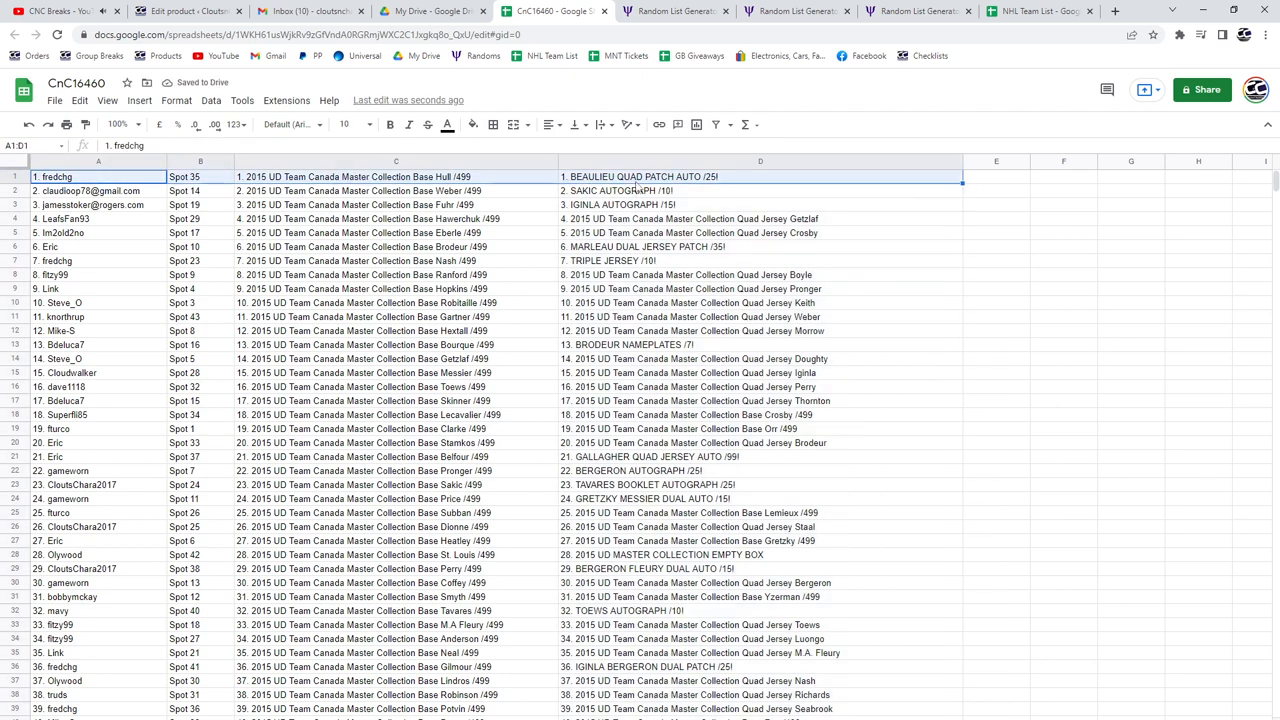
pyautogui.click(390, 124)
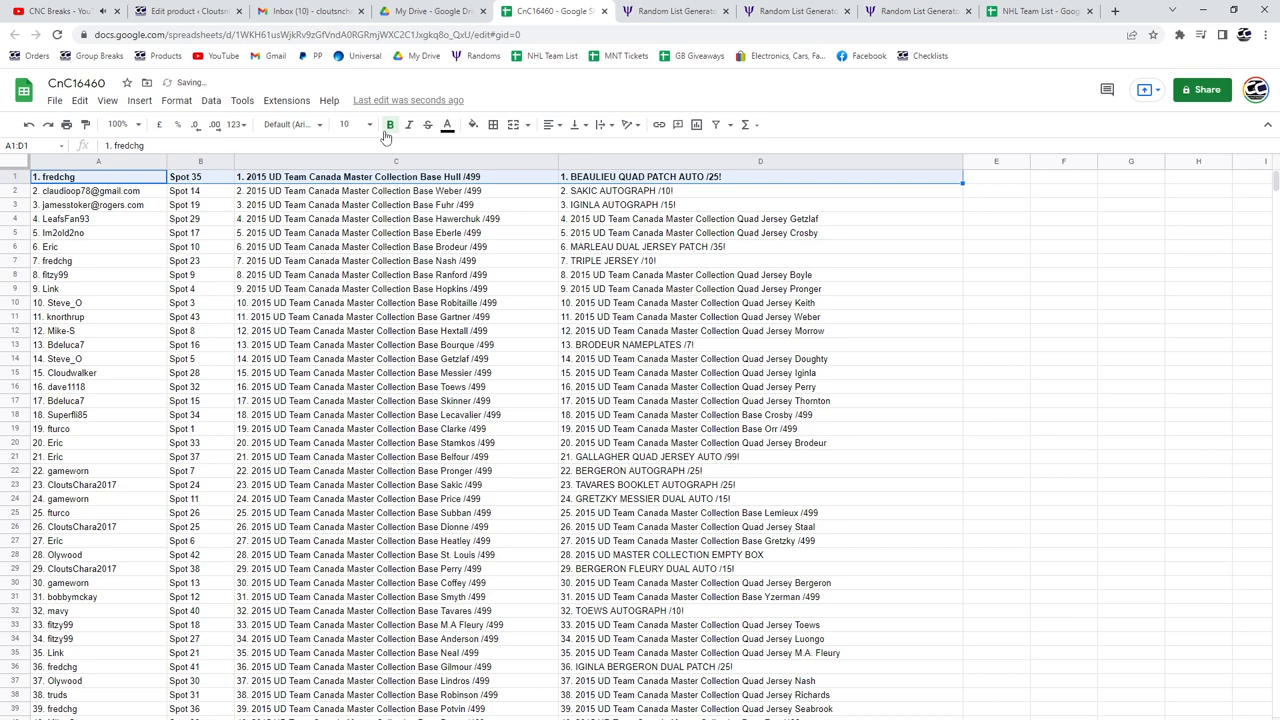
pyautogui.click(760, 190)
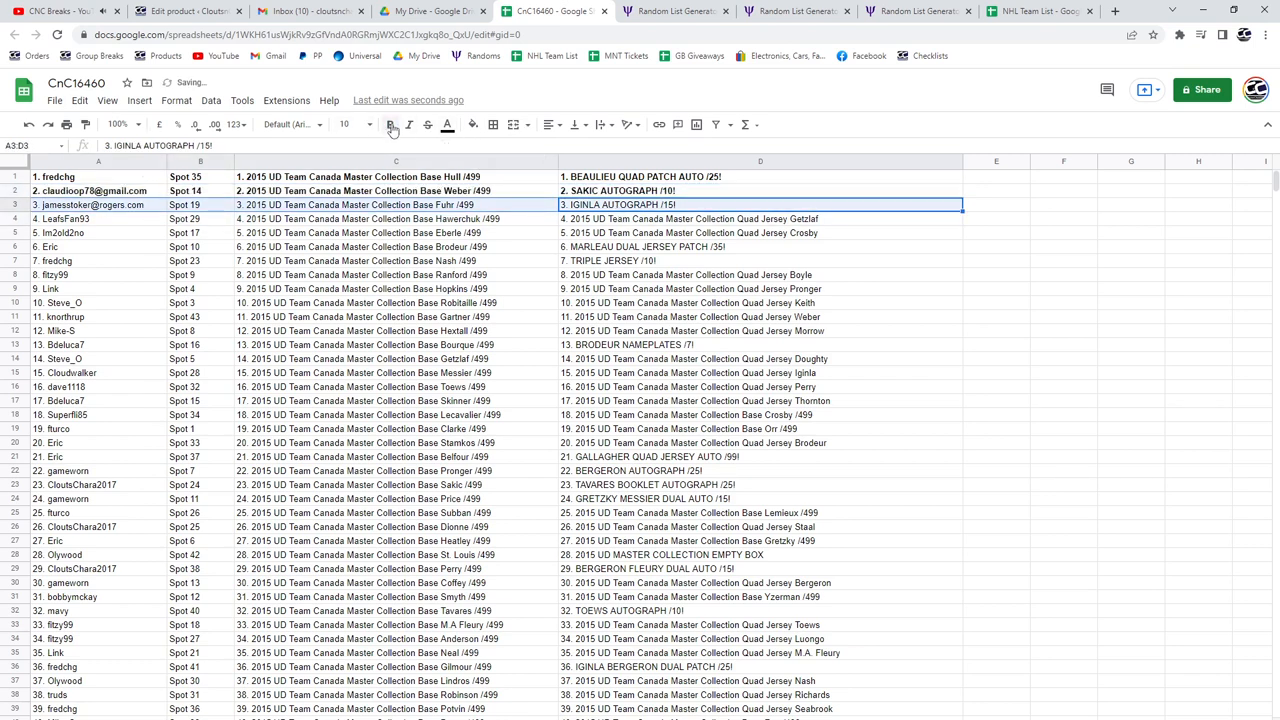
# Bold the hit rows 3, 6, 7, 13, 21 and 22 across columns A to D
pyautogui.click(391, 124)
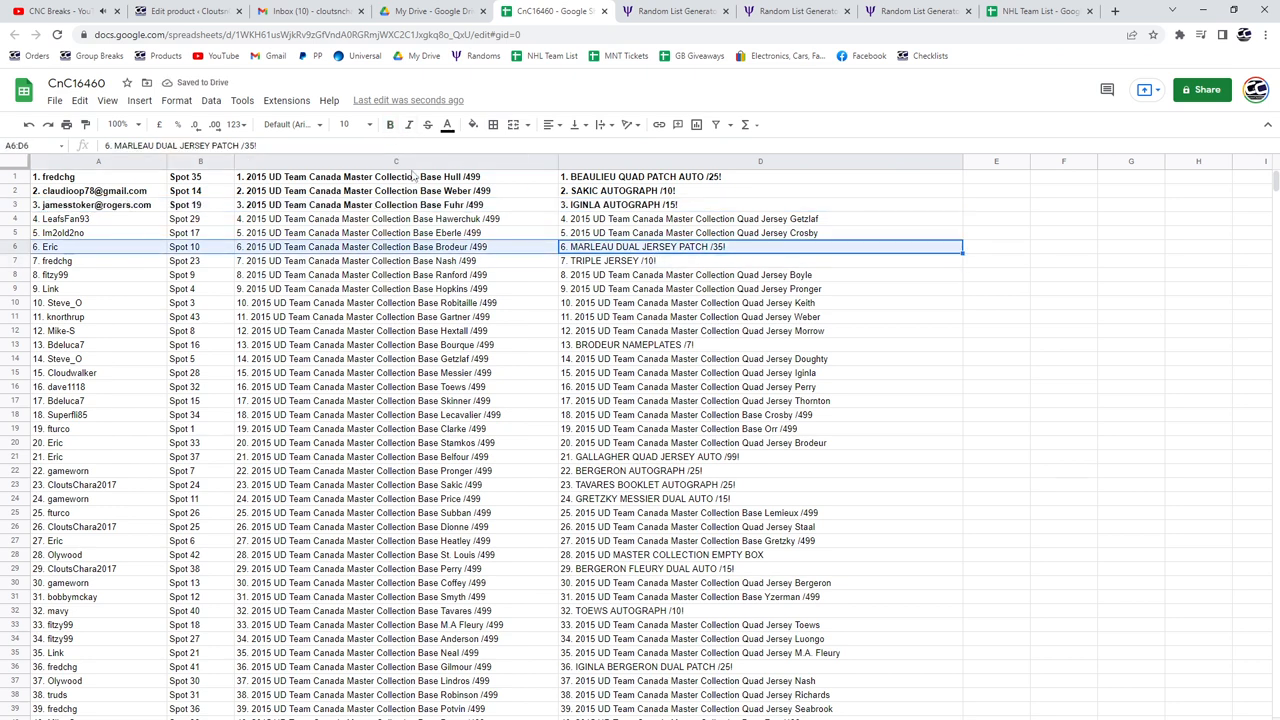
pyautogui.click(390, 124)
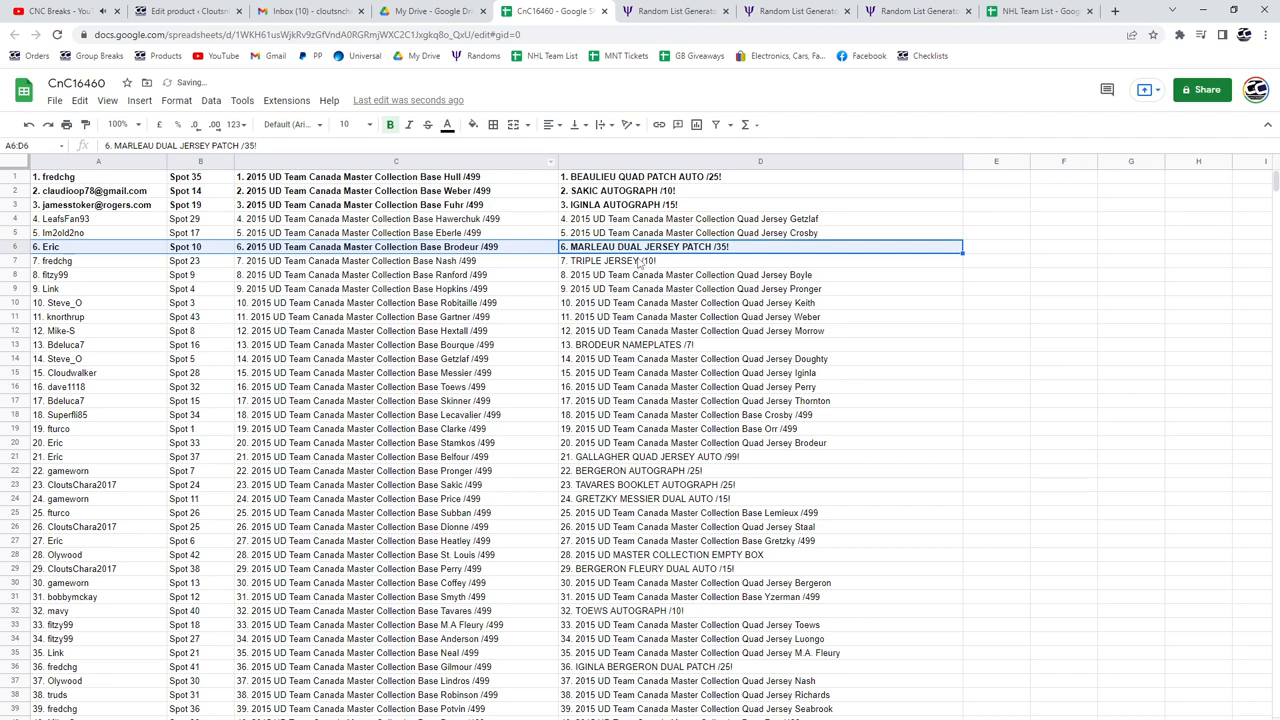
pyautogui.click(760, 260)
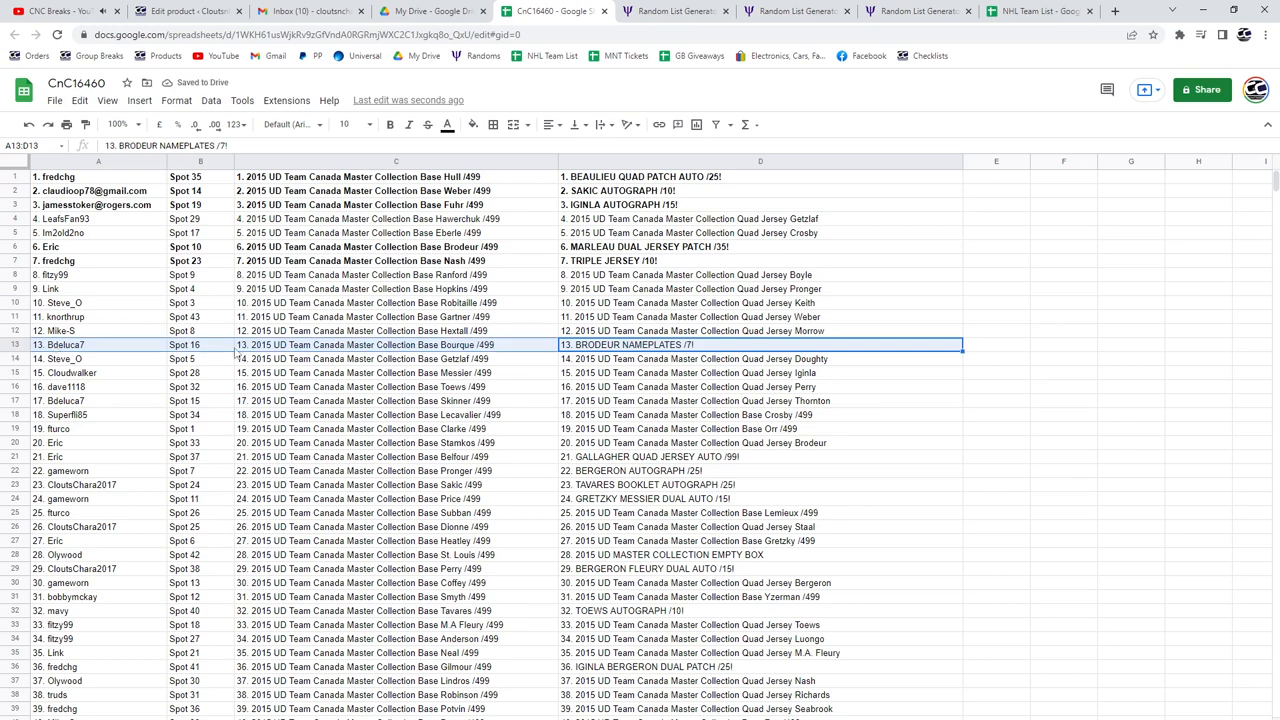
pyautogui.click(390, 124)
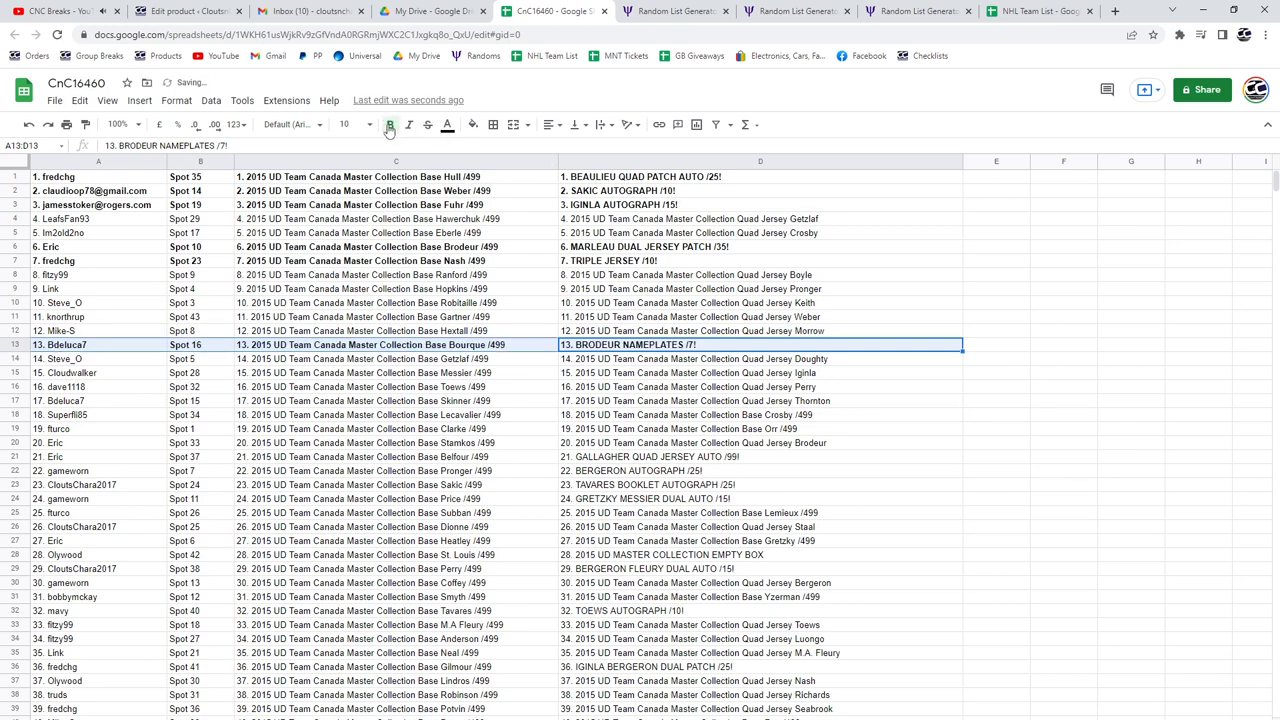
pyautogui.click(390, 124)
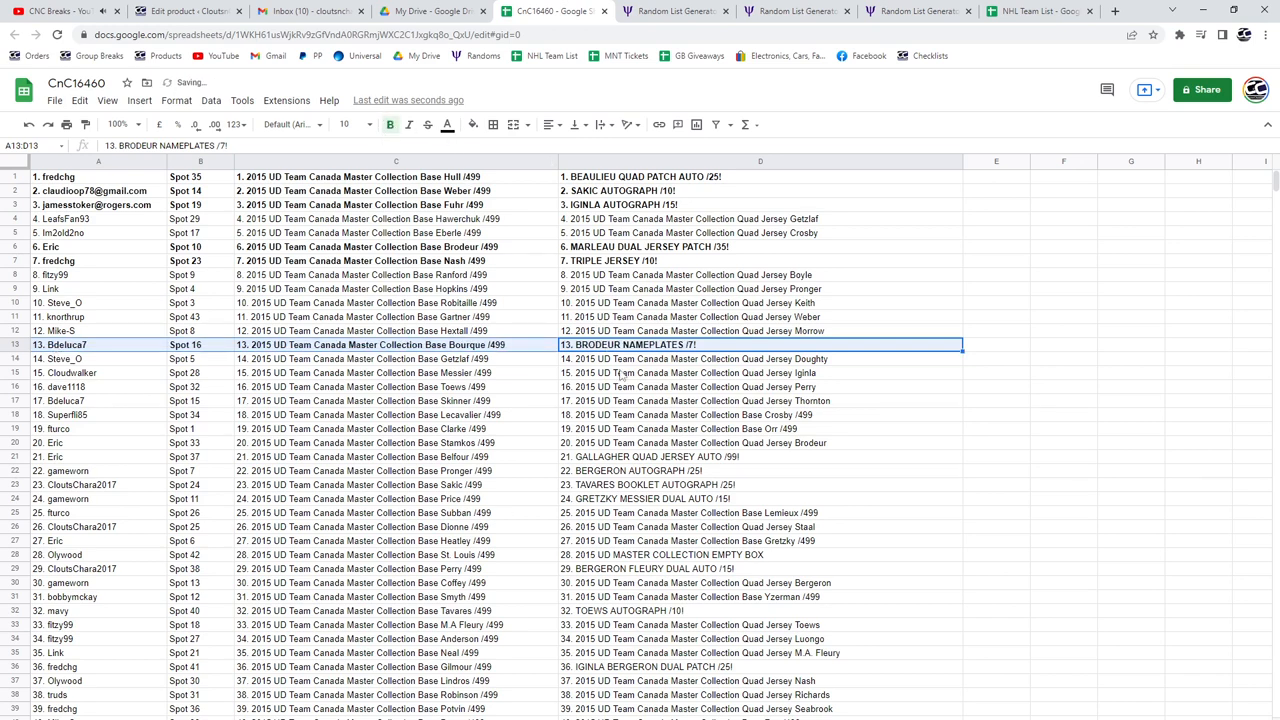
pyautogui.click(760, 456)
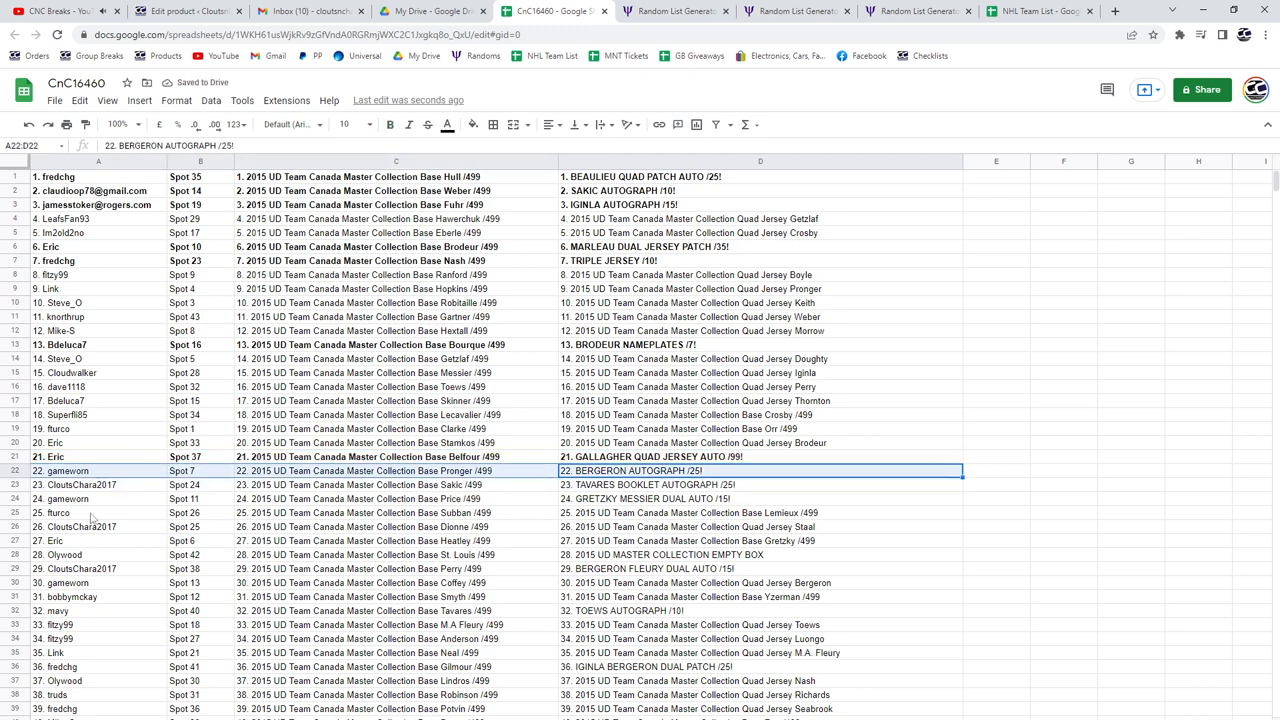
pyautogui.moveTo(389, 124)
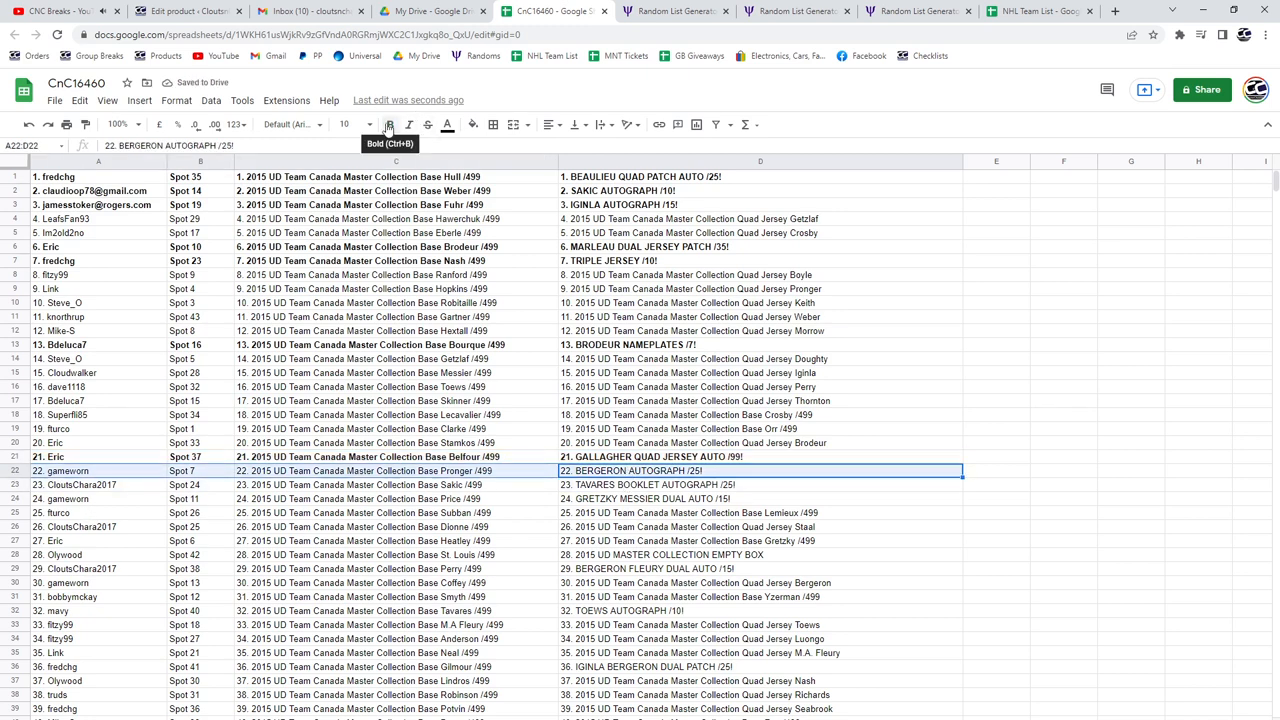
pyautogui.click(389, 124)
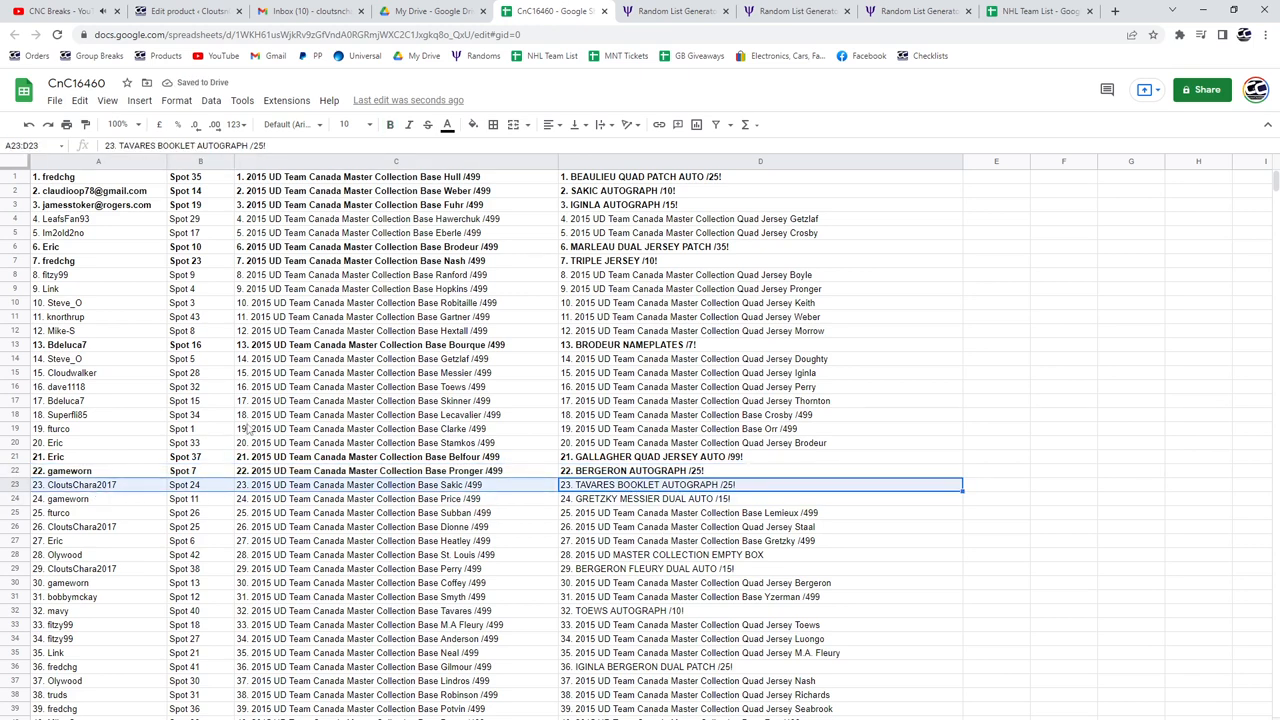
# Further down the sheet, bold hit rows 23, 24, 28, 29 and 32 across A:D
pyautogui.scroll(-3)
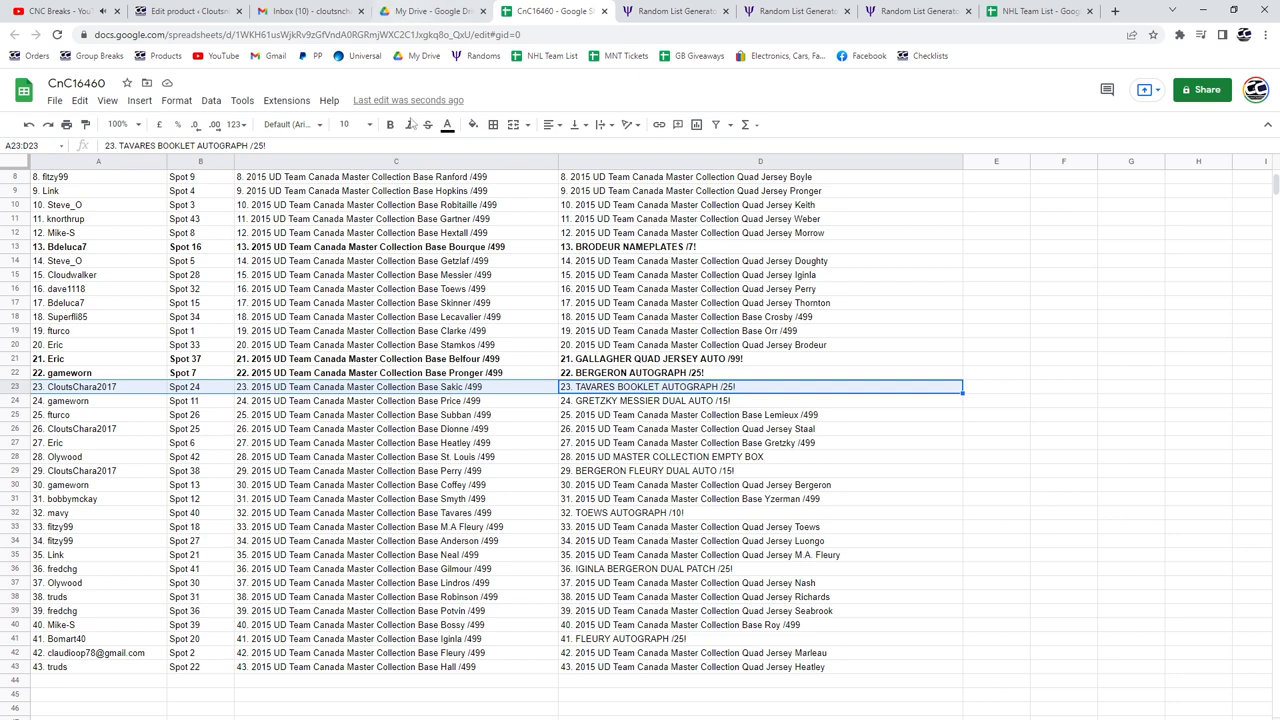
pyautogui.click(760, 401)
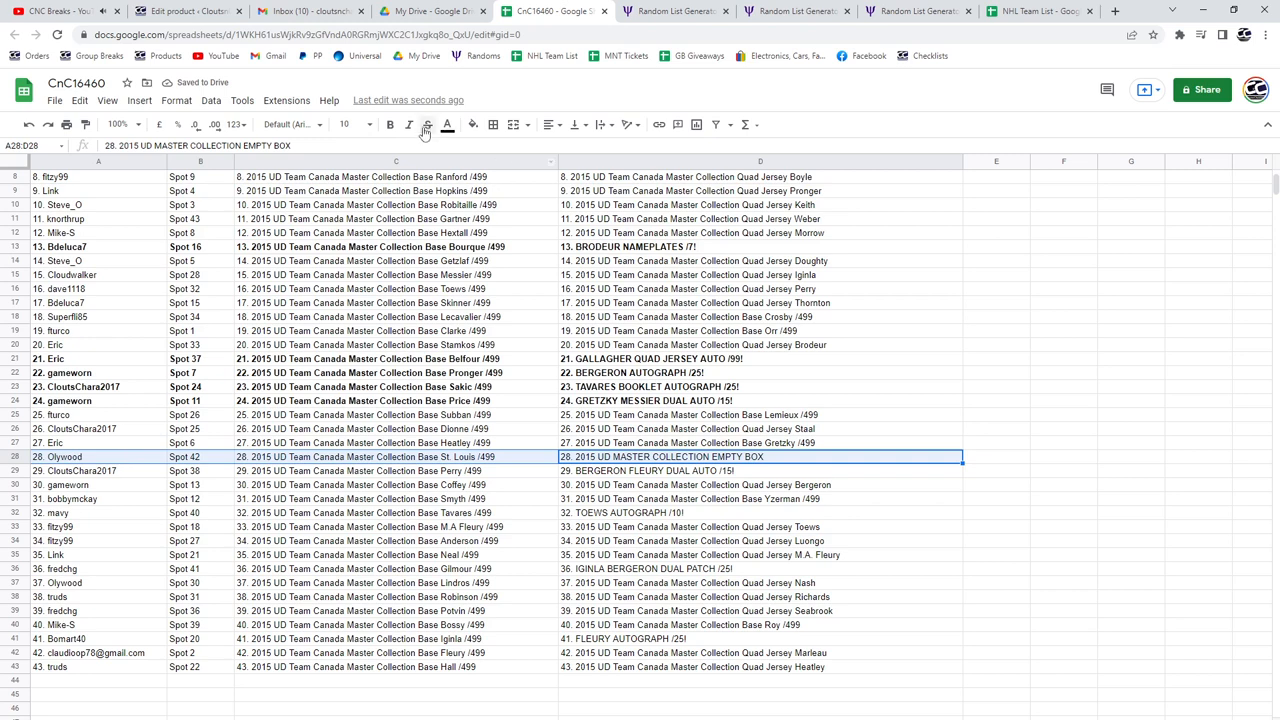
pyautogui.click(760, 471)
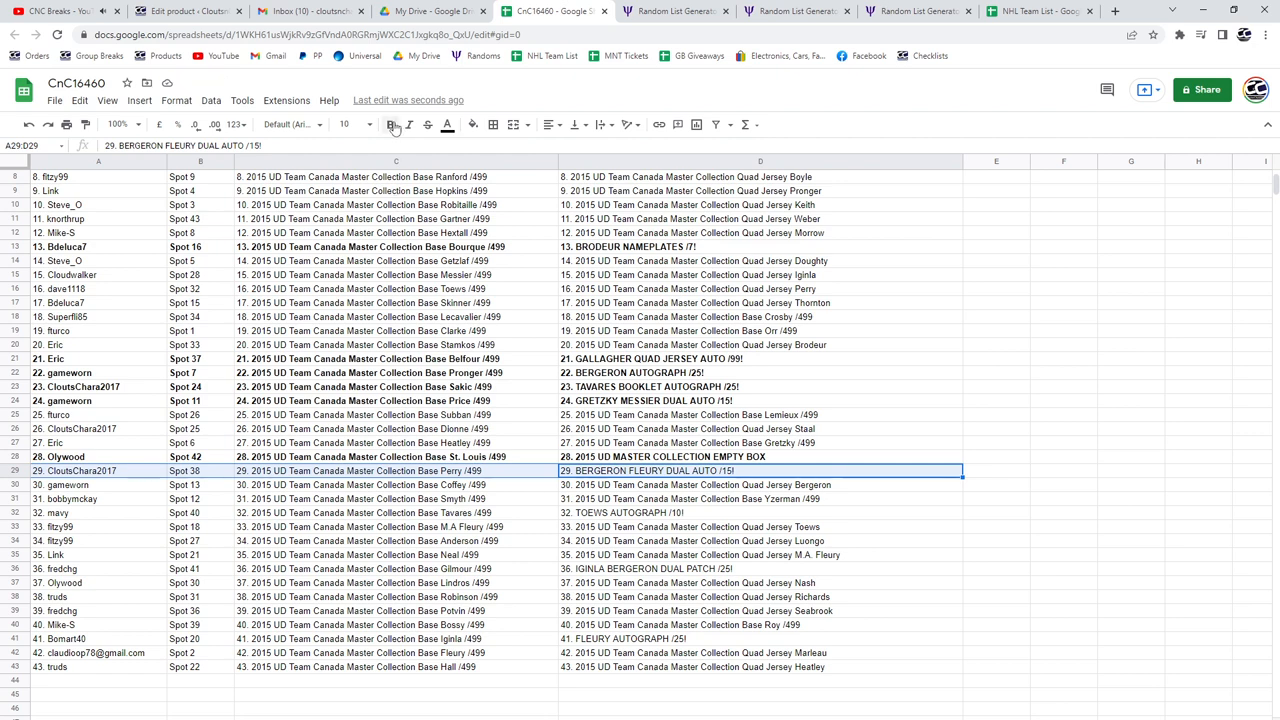
pyautogui.click(760, 512)
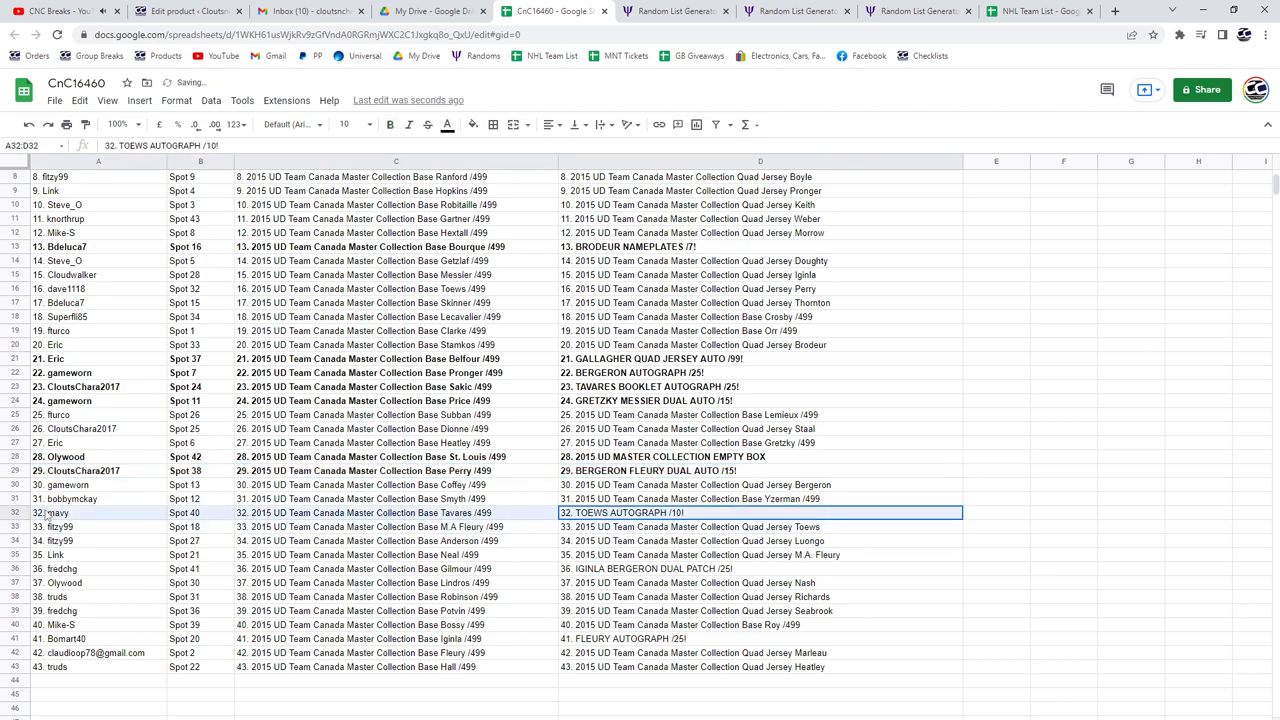
pyautogui.click(390, 124)
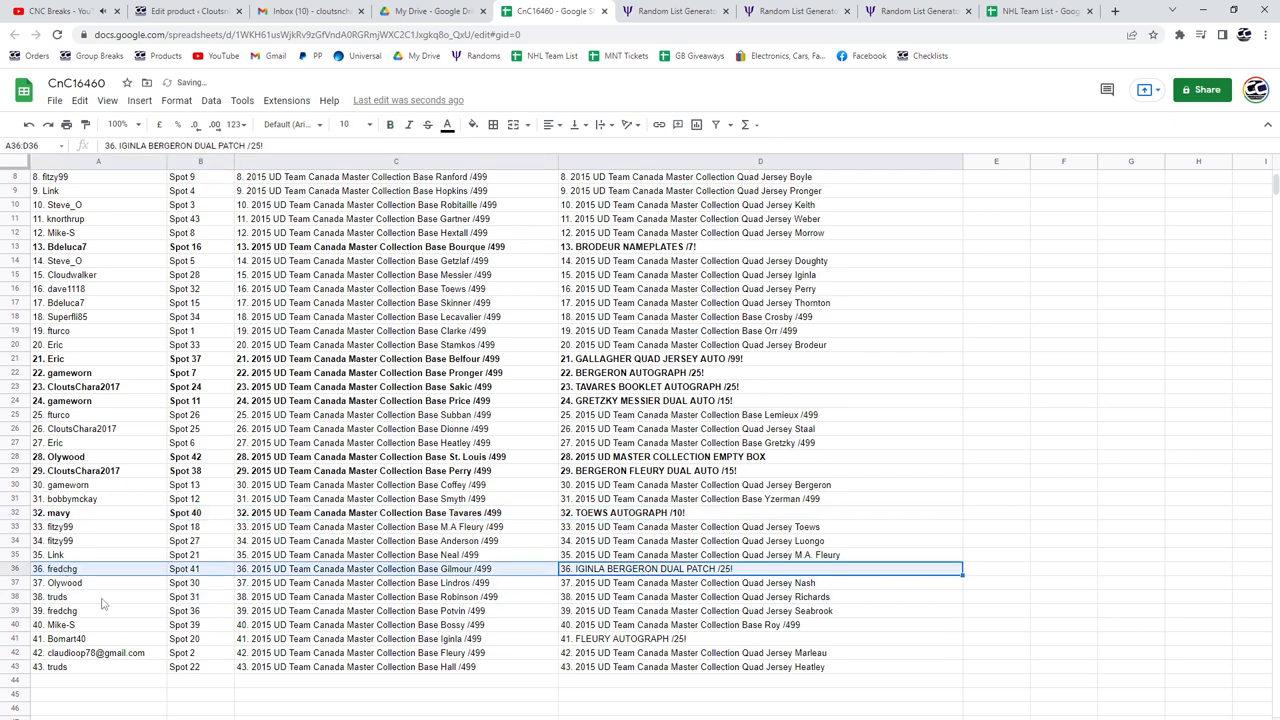
pyautogui.moveTo(391, 124)
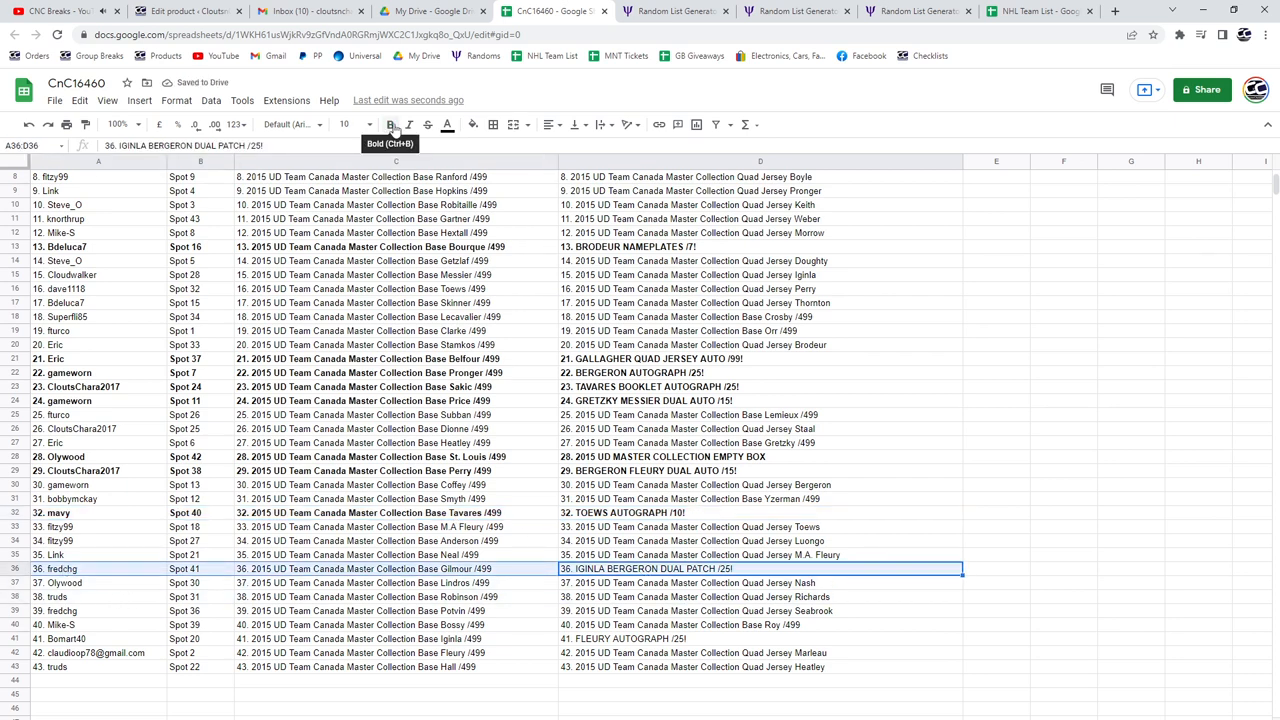